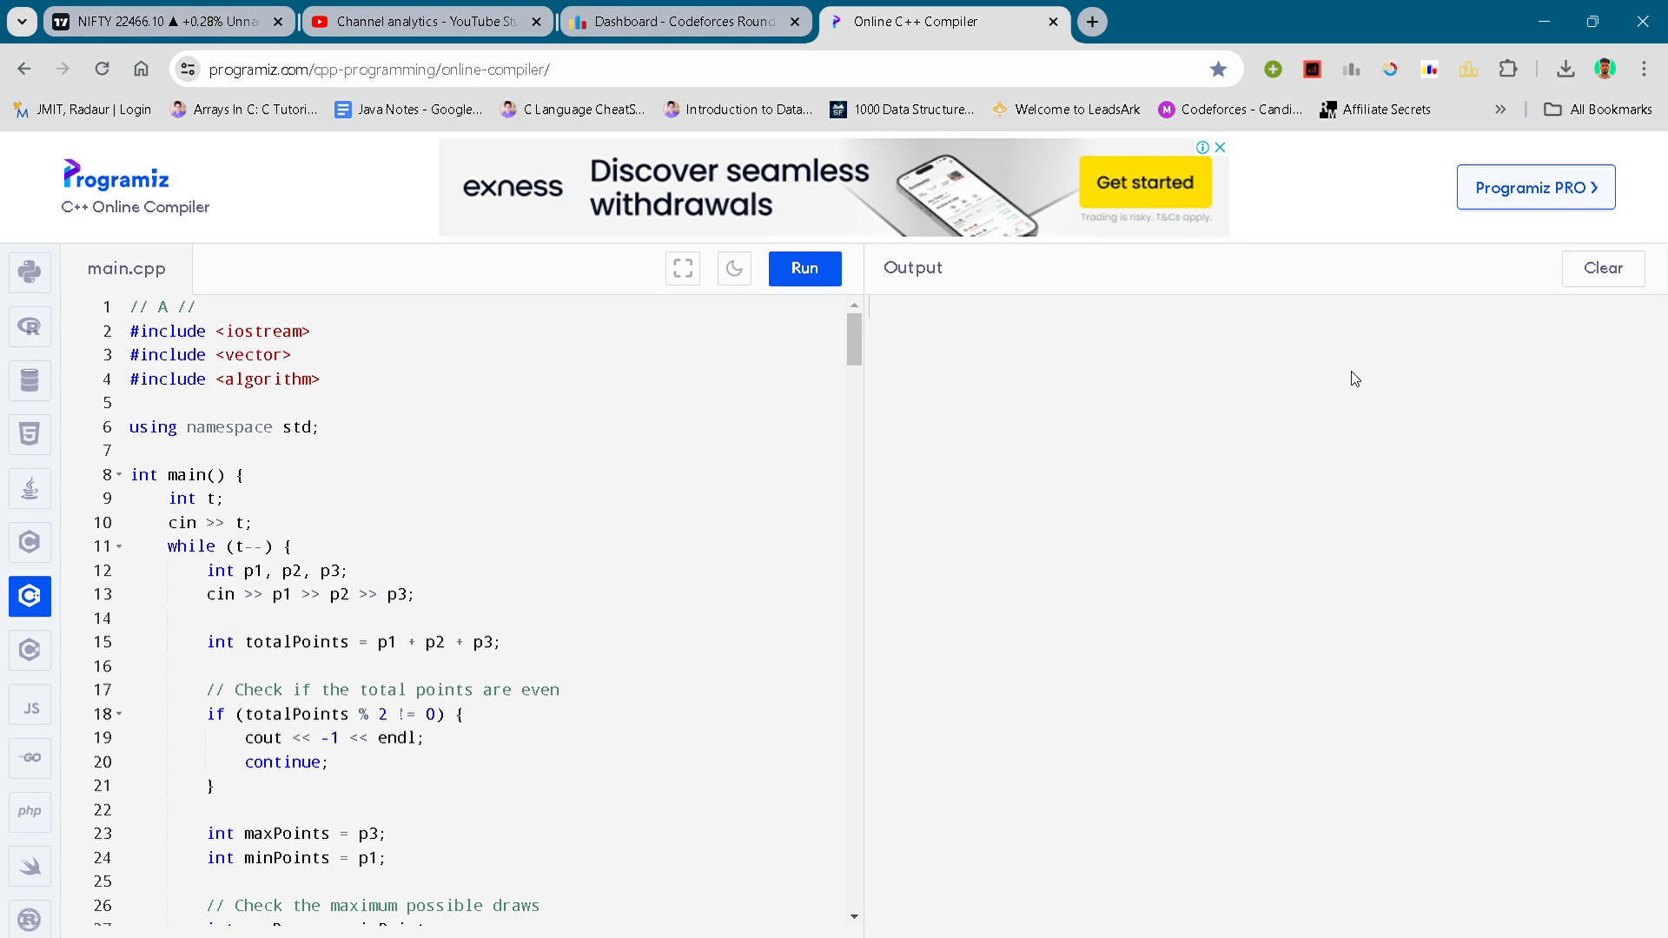
pyautogui.moveTo(1485, 387)
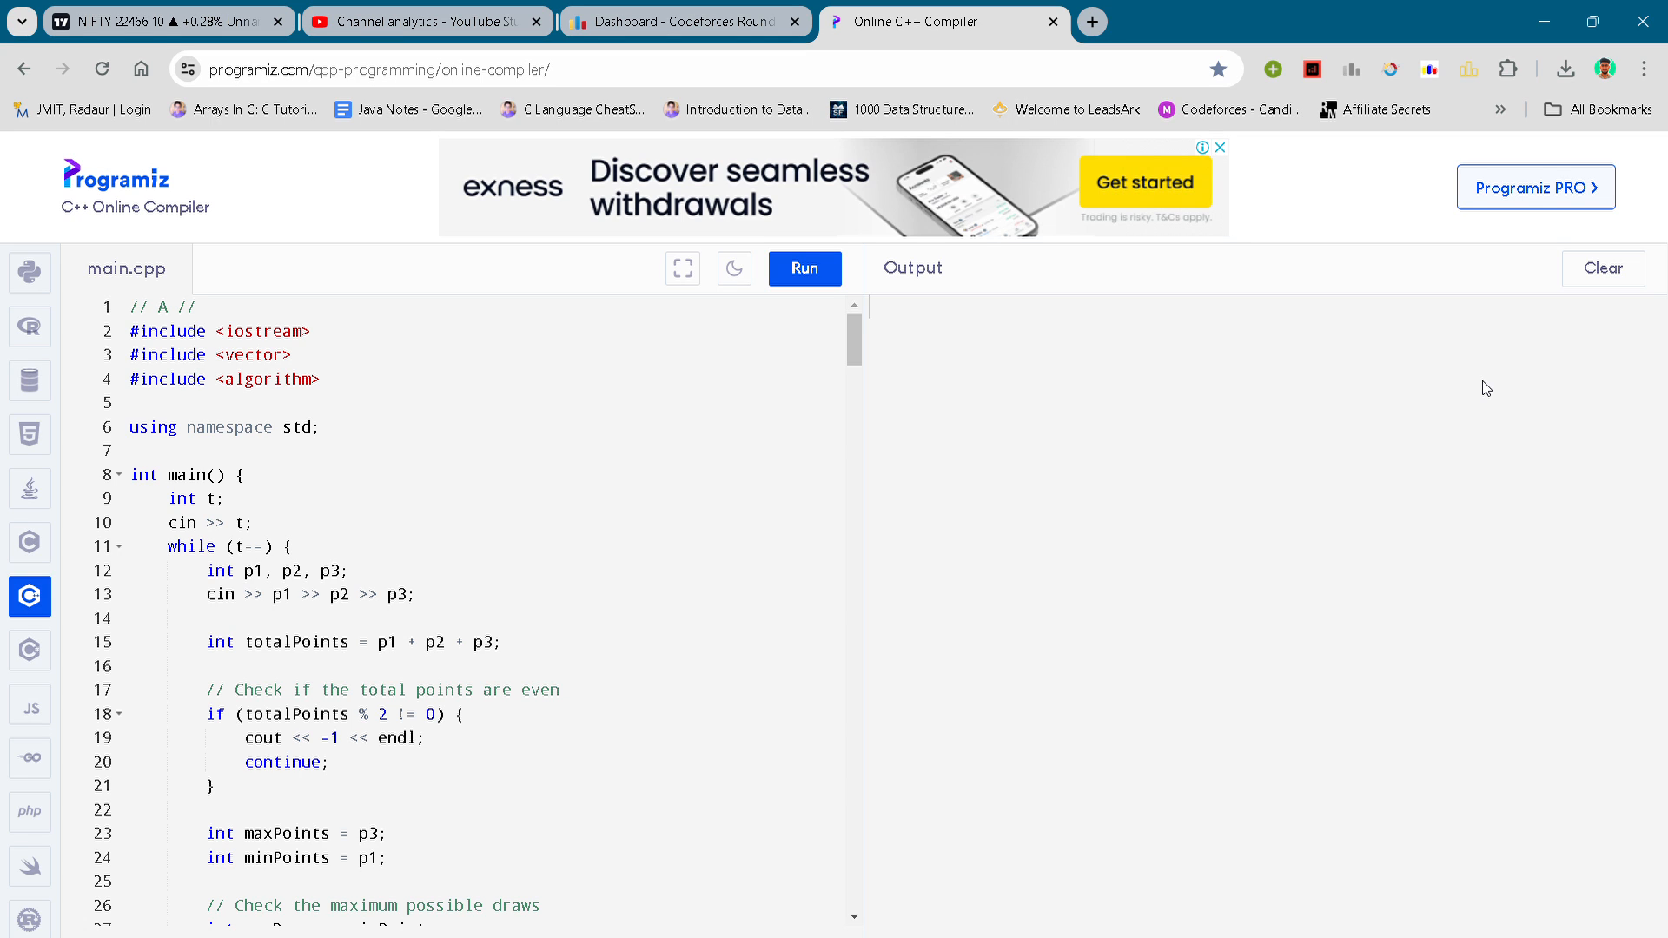
pyautogui.moveTo(5, 731)
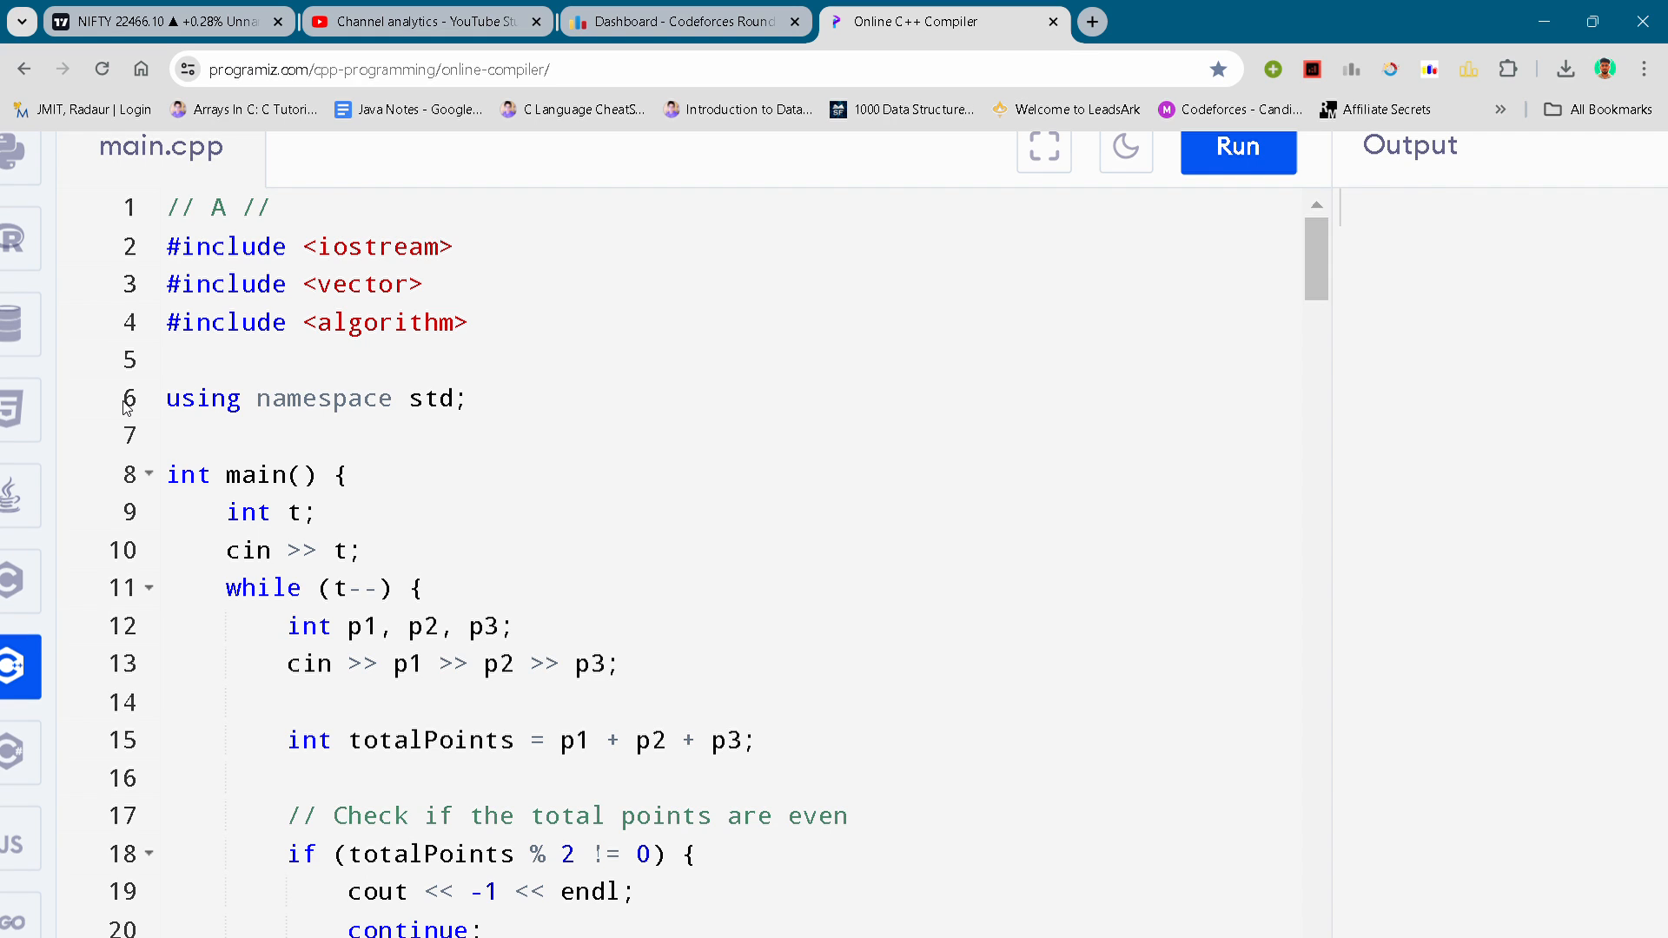
# - Point out main() and the test-case loop, then reveal lines 13–32 with the points checks
pyautogui.click(258, 398)
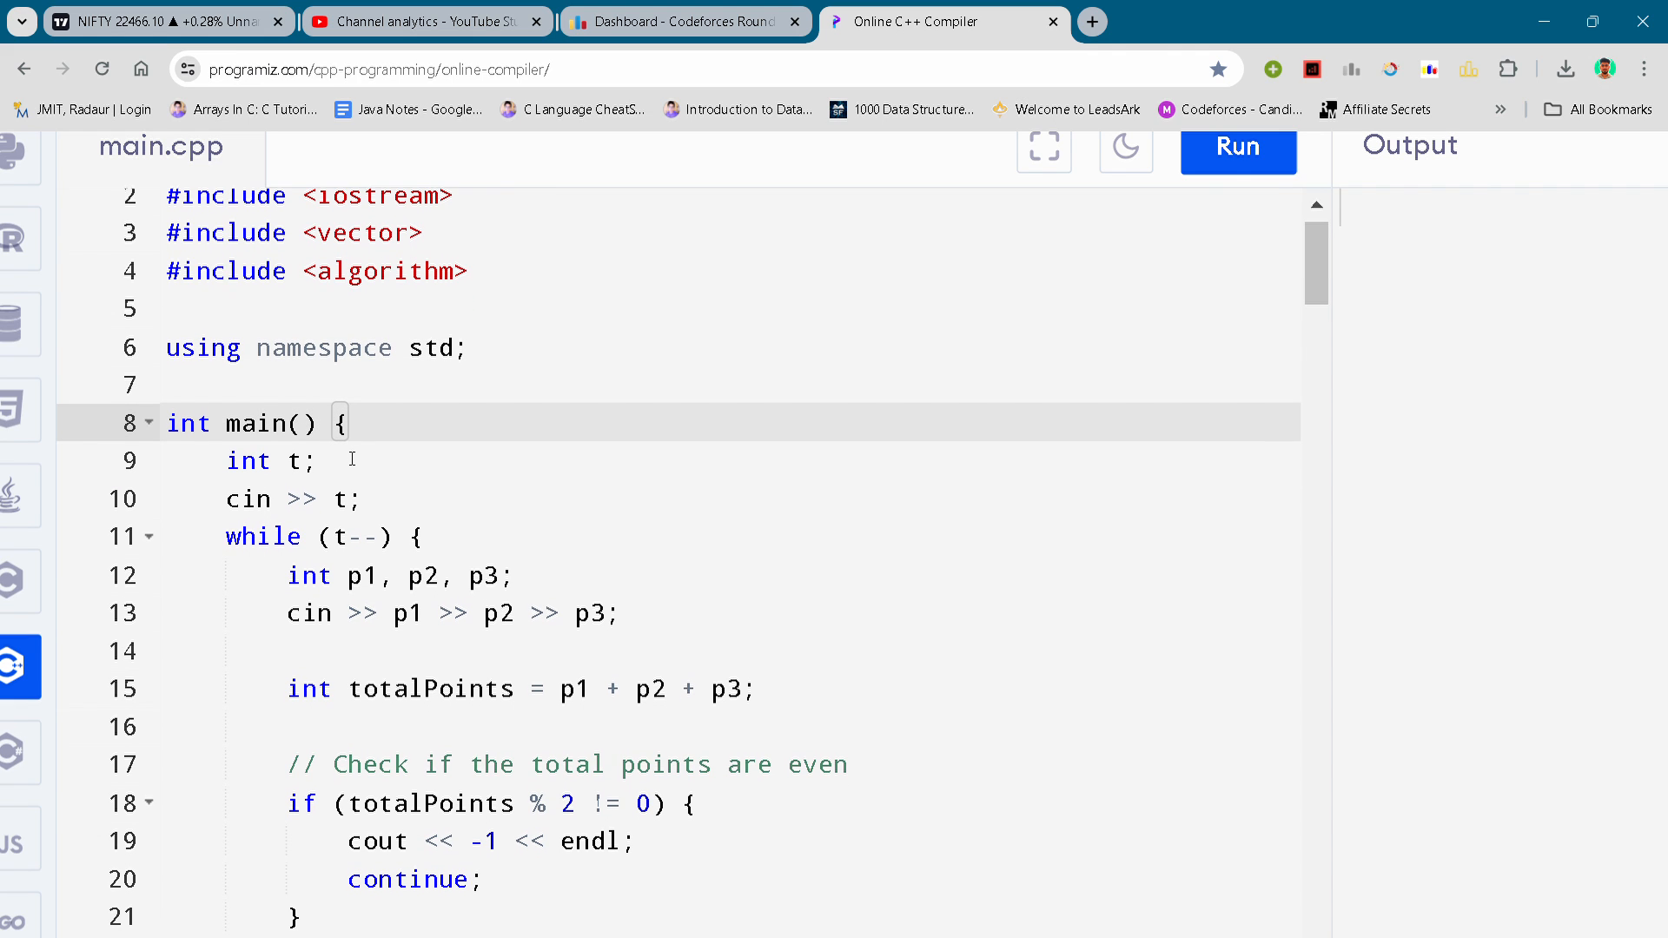
pyautogui.click(358, 498)
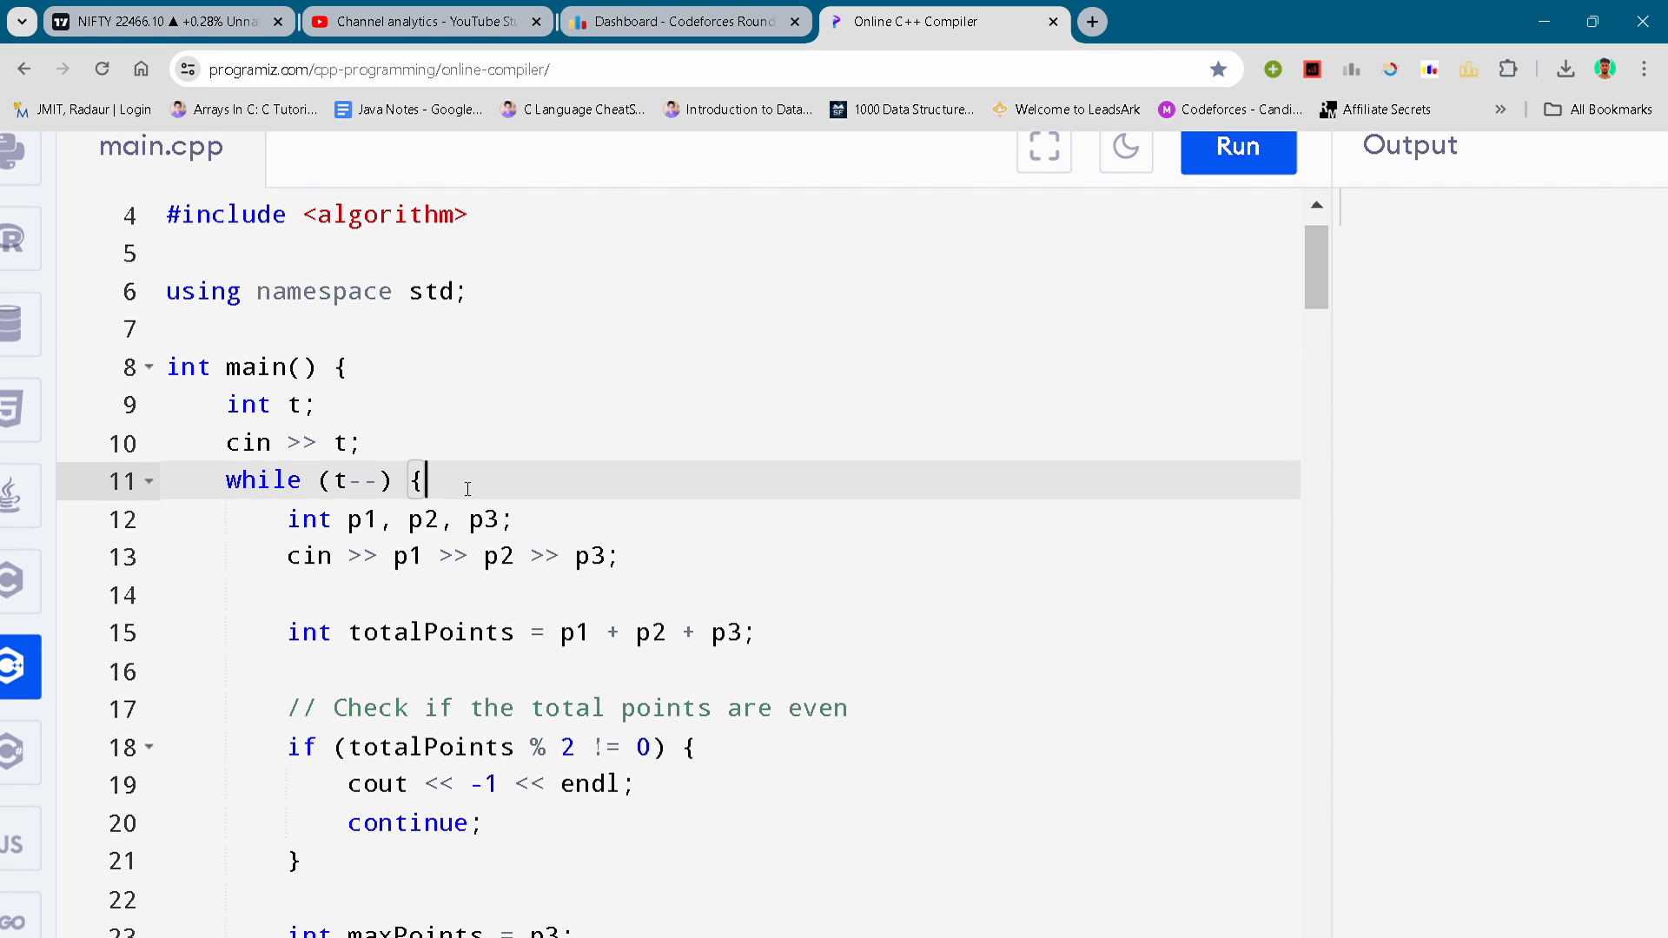
pyautogui.scroll(-3)
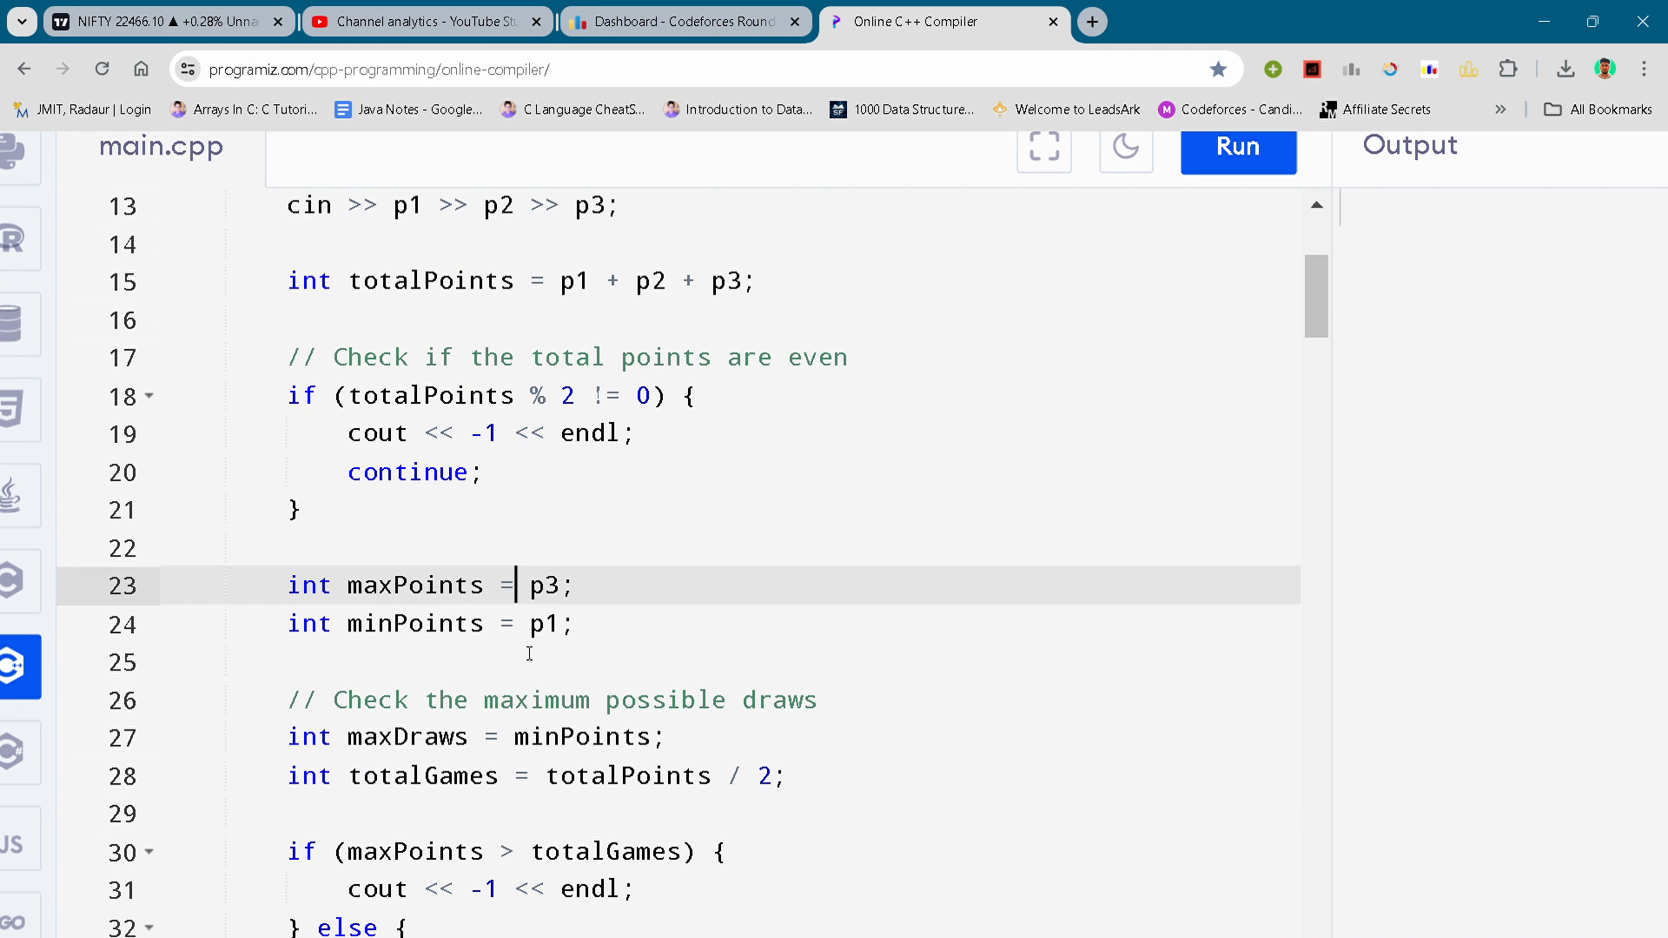
# - Reveal solution A's return 0 ending and mark the blank line 42 before // B //
pyautogui.scroll(-3)
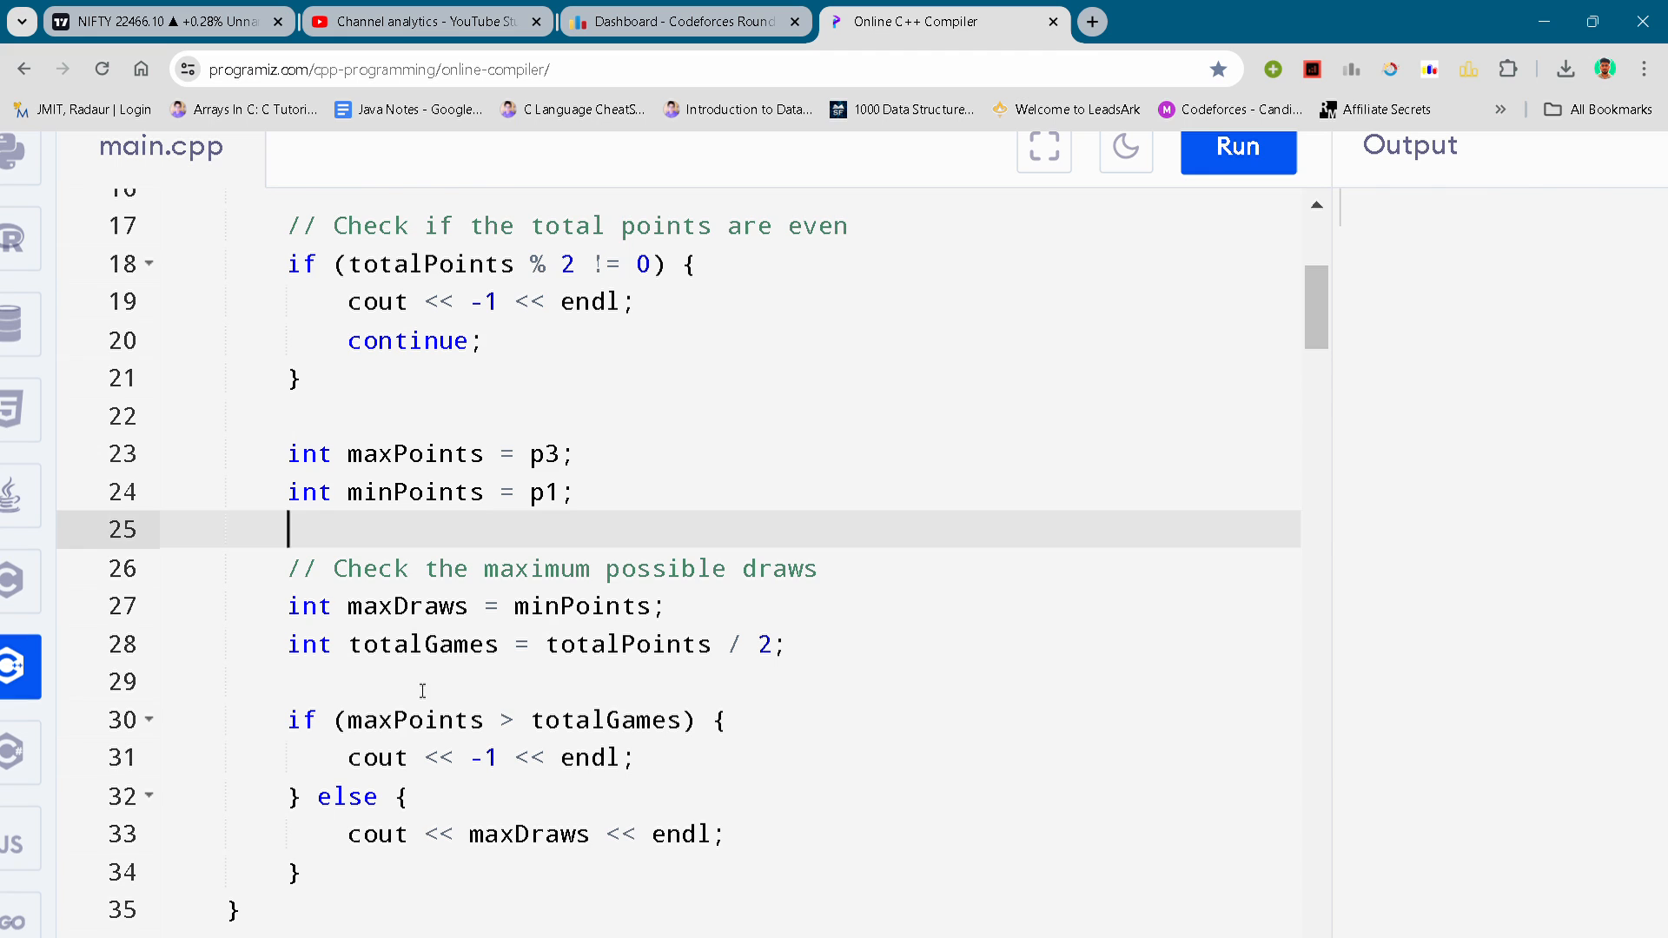
pyautogui.scroll(-3)
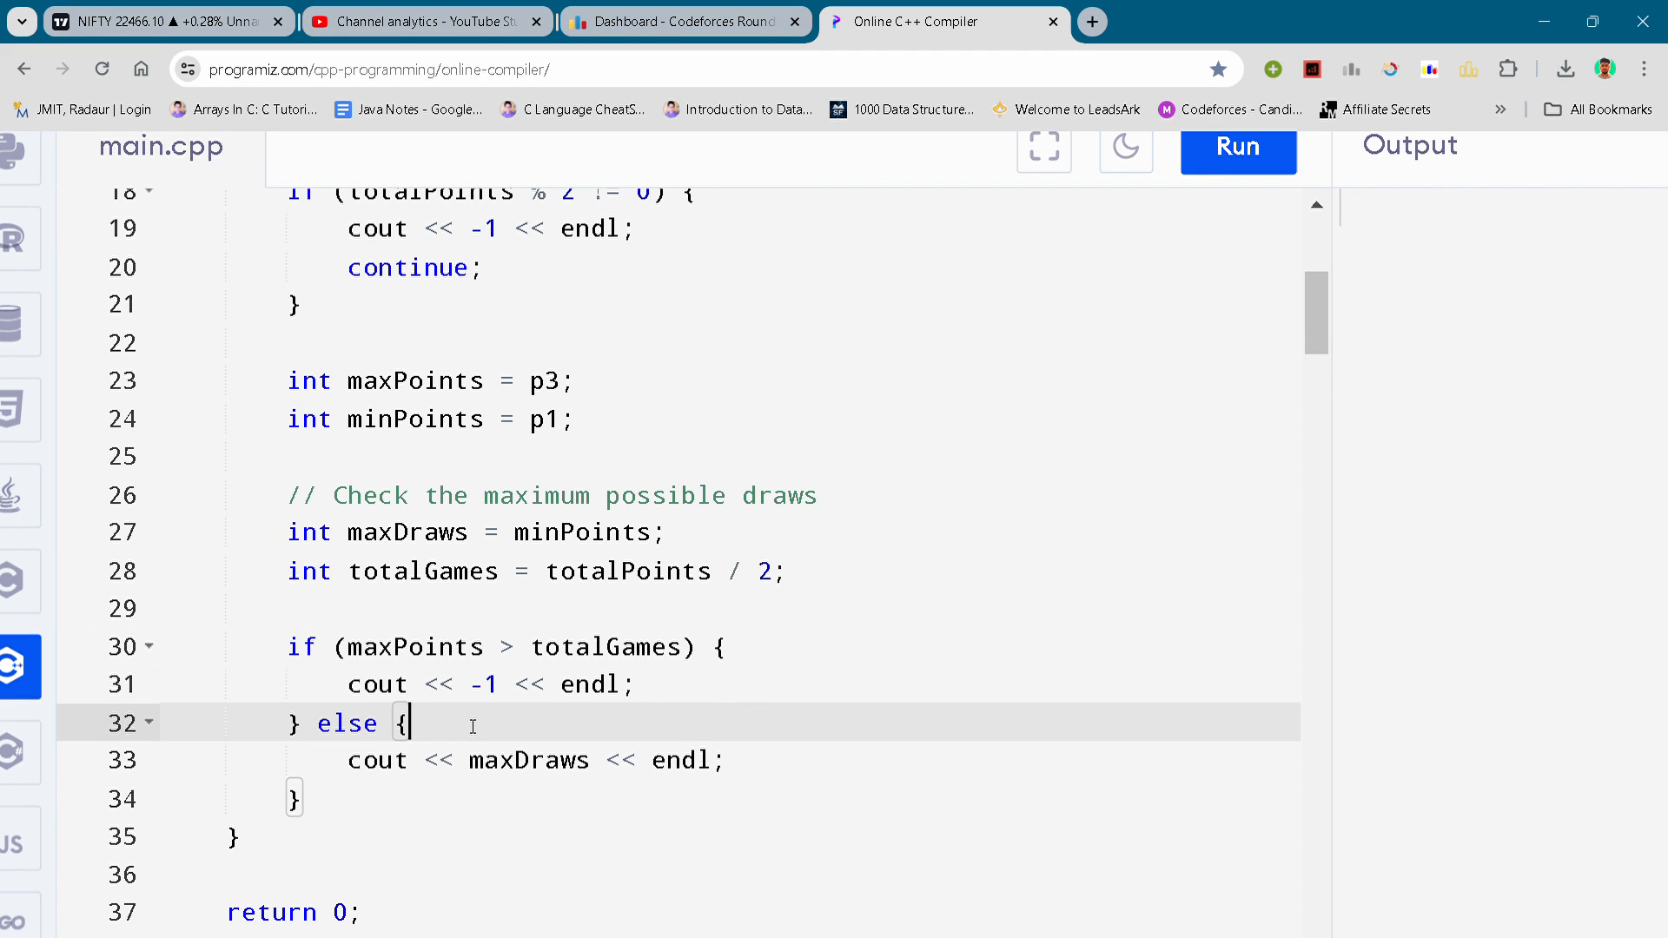
pyautogui.moveTo(490, 711)
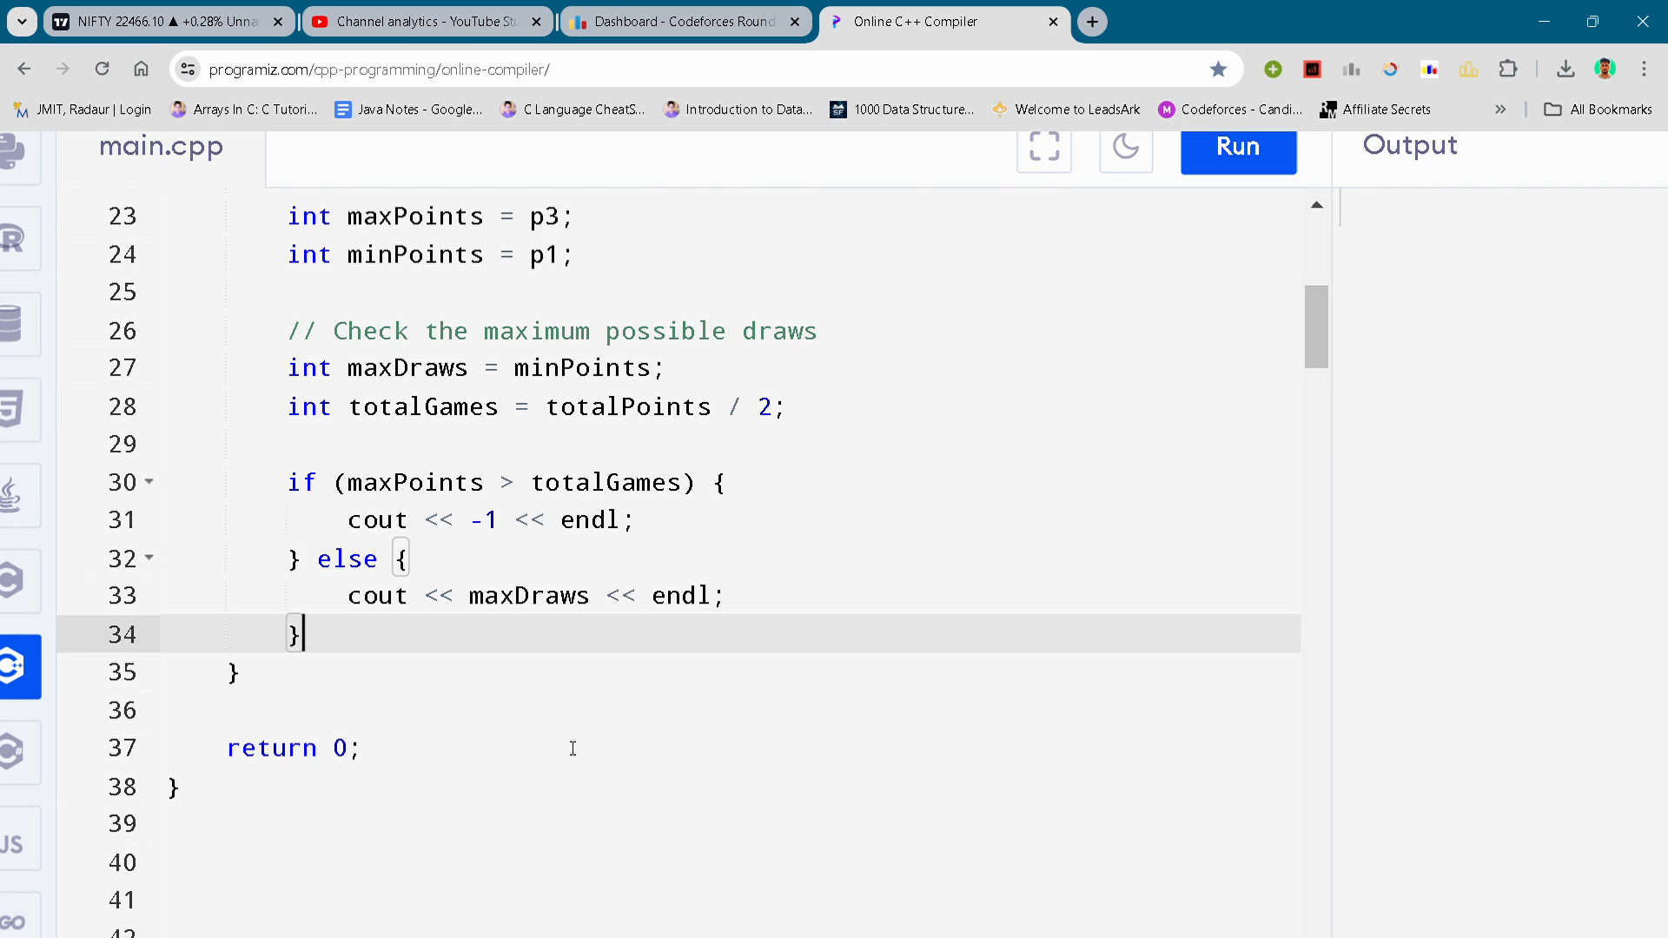
pyautogui.scroll(-3)
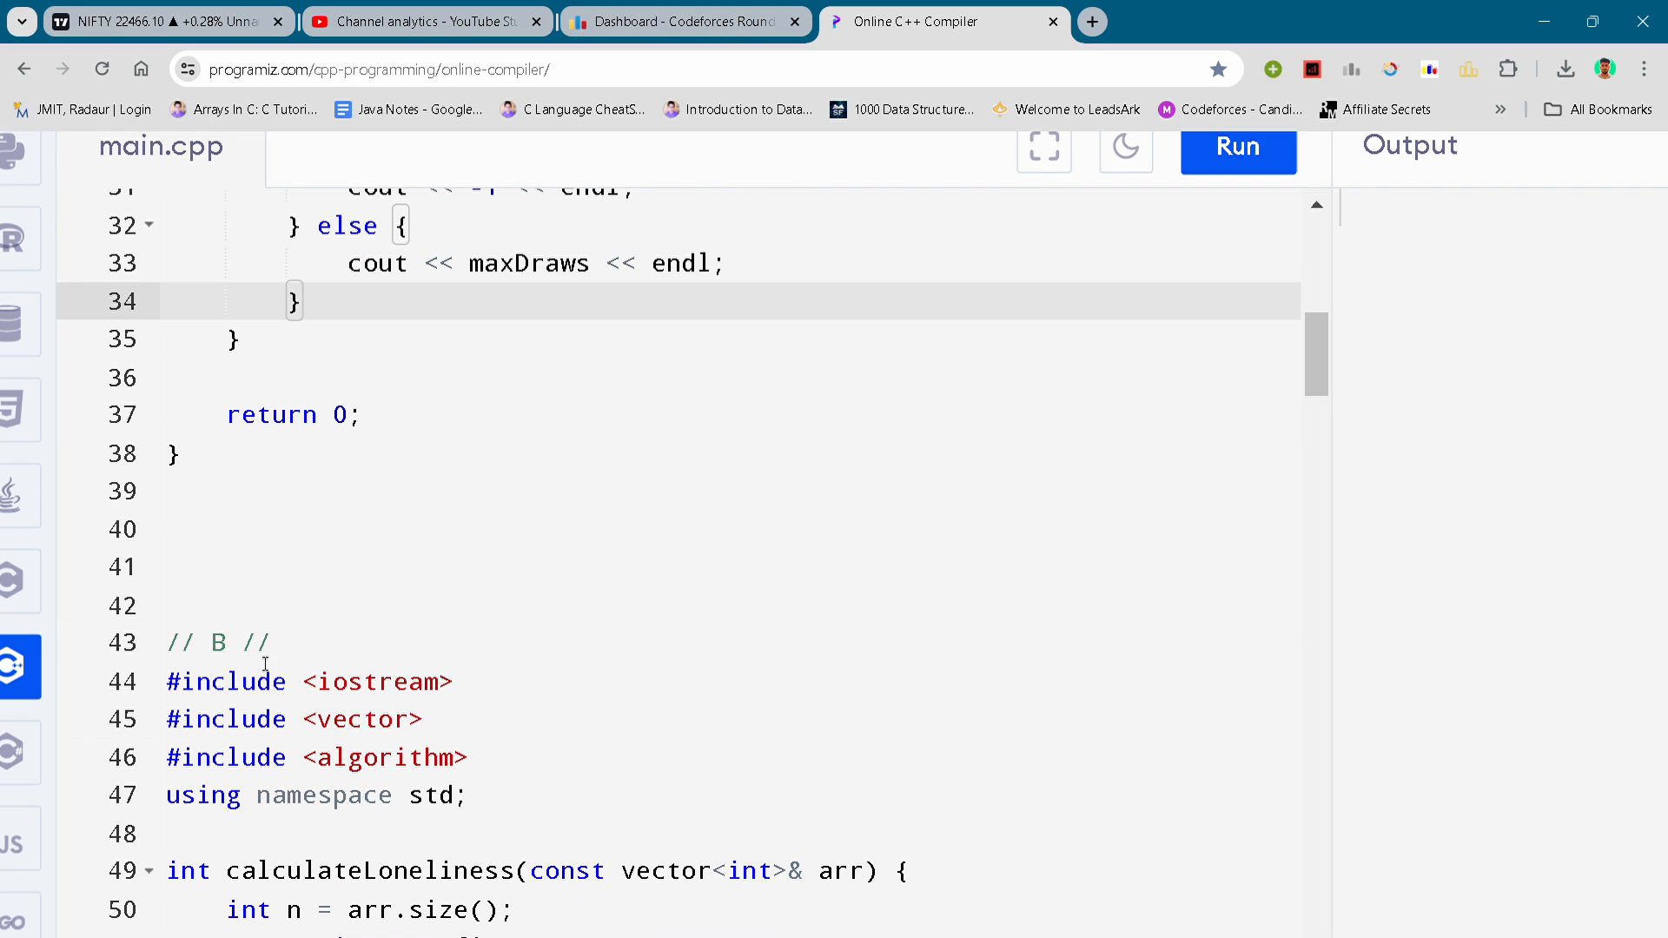
pyautogui.click(622, 596)
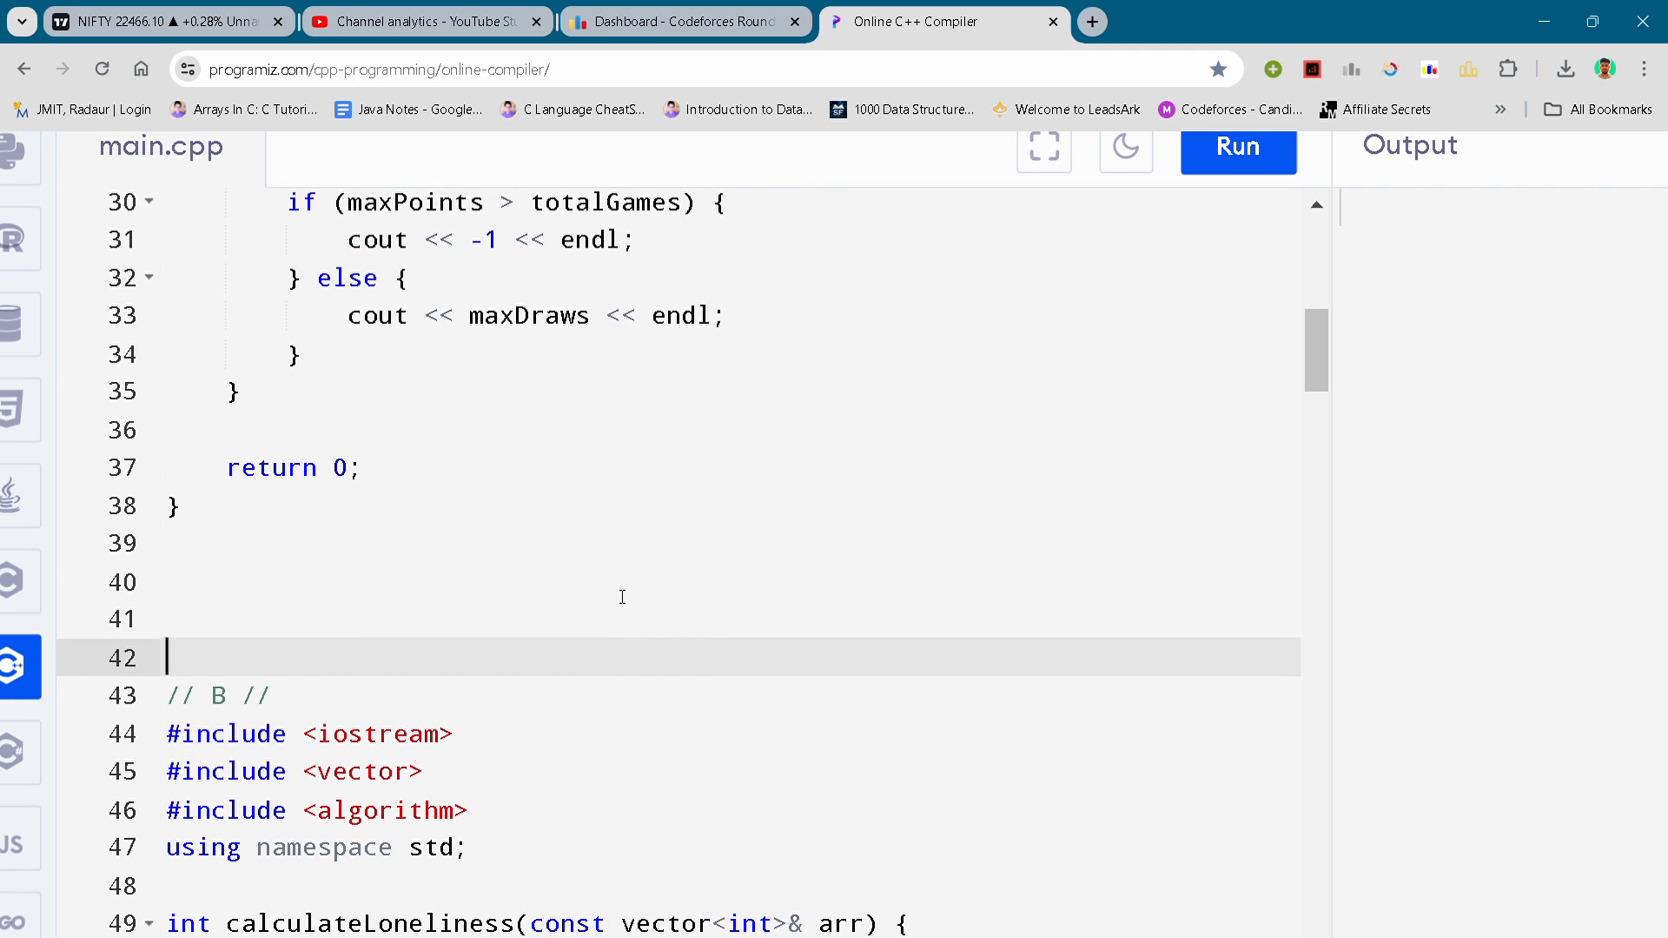
pyautogui.scroll(3)
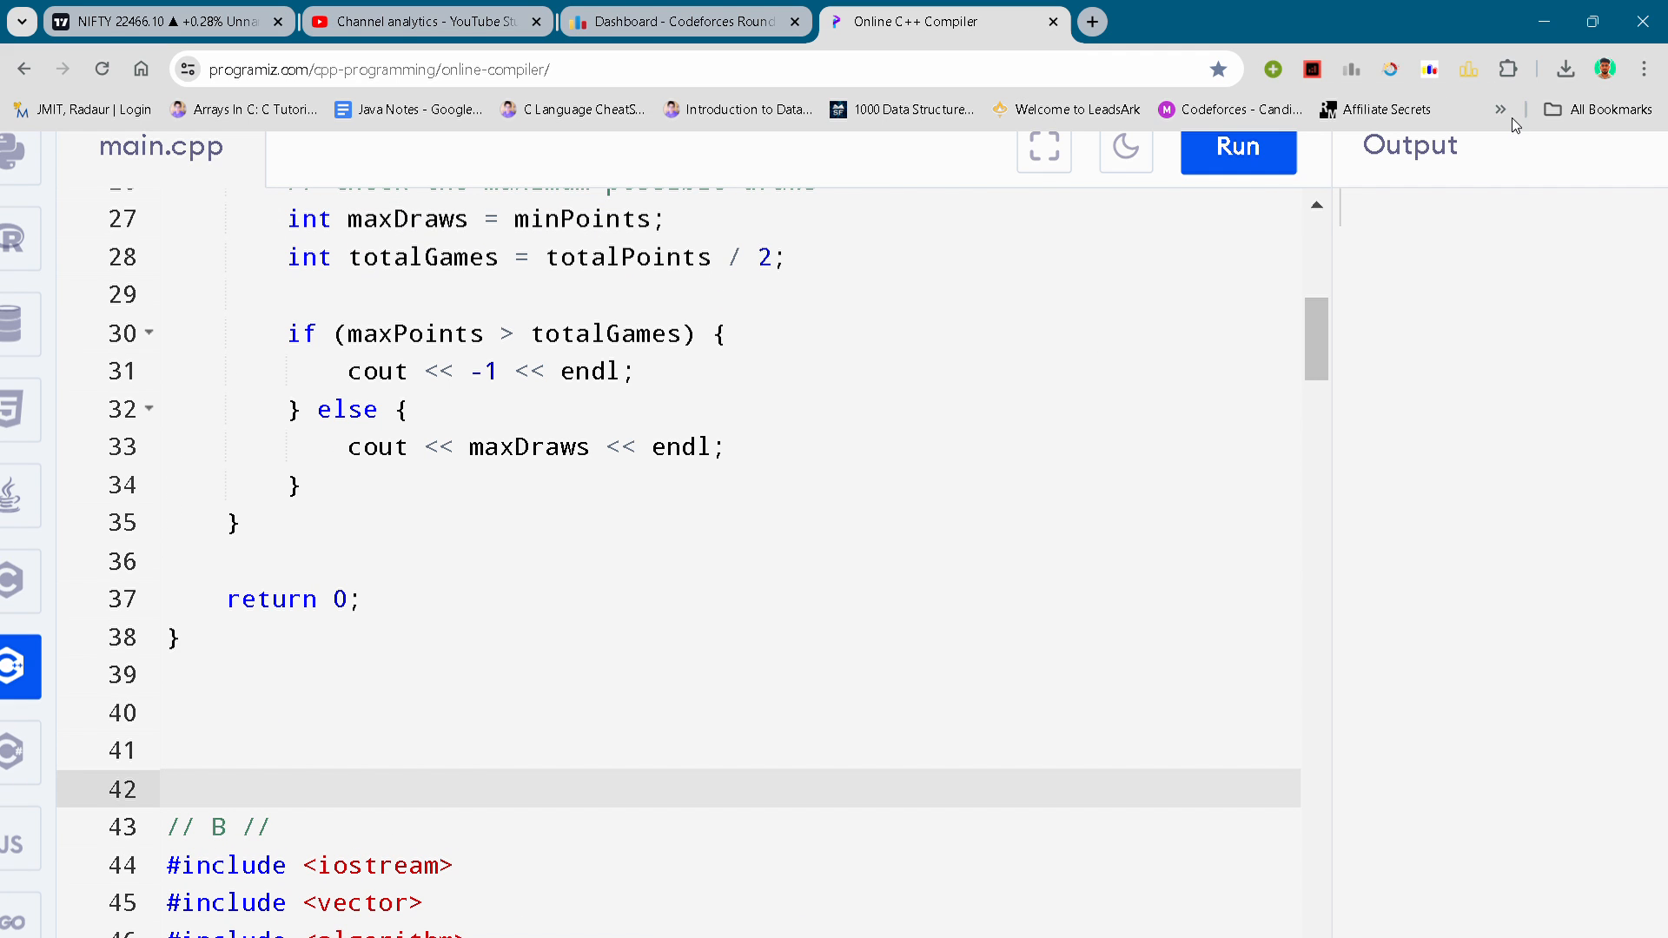